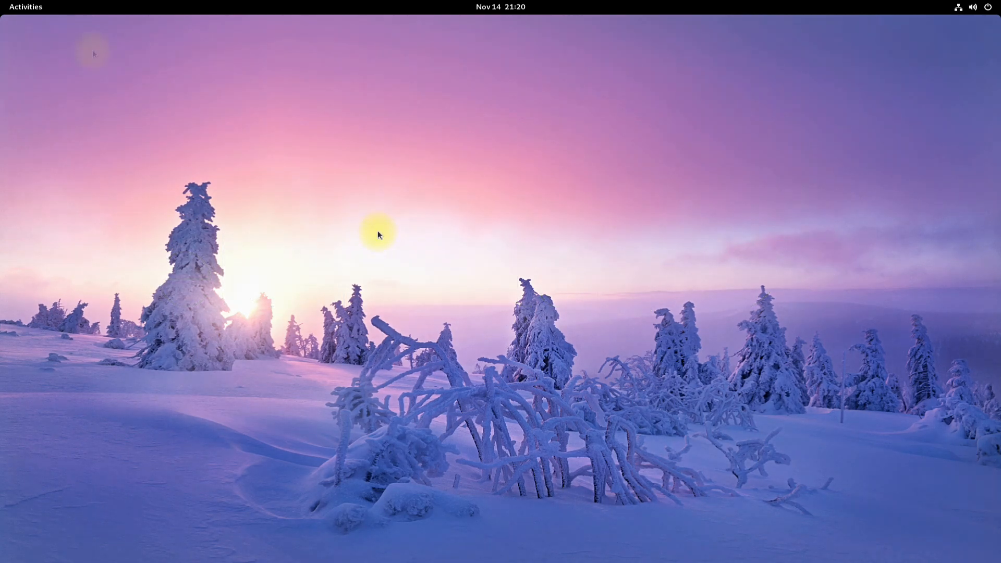
pyautogui.moveTo(88, 53)
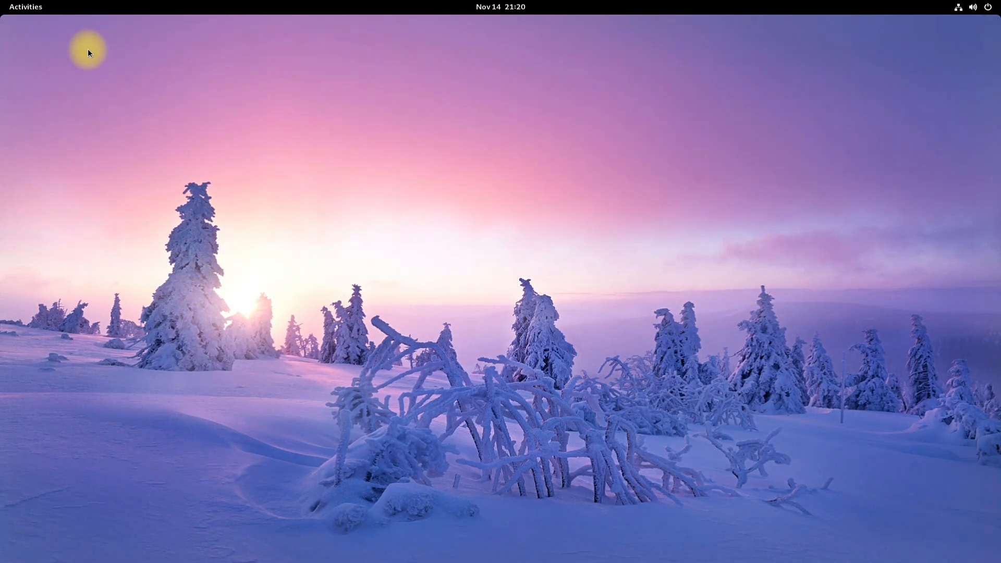
# Bring up the GNOME Activities overview from the top-left corner
pyautogui.click(20, 6)
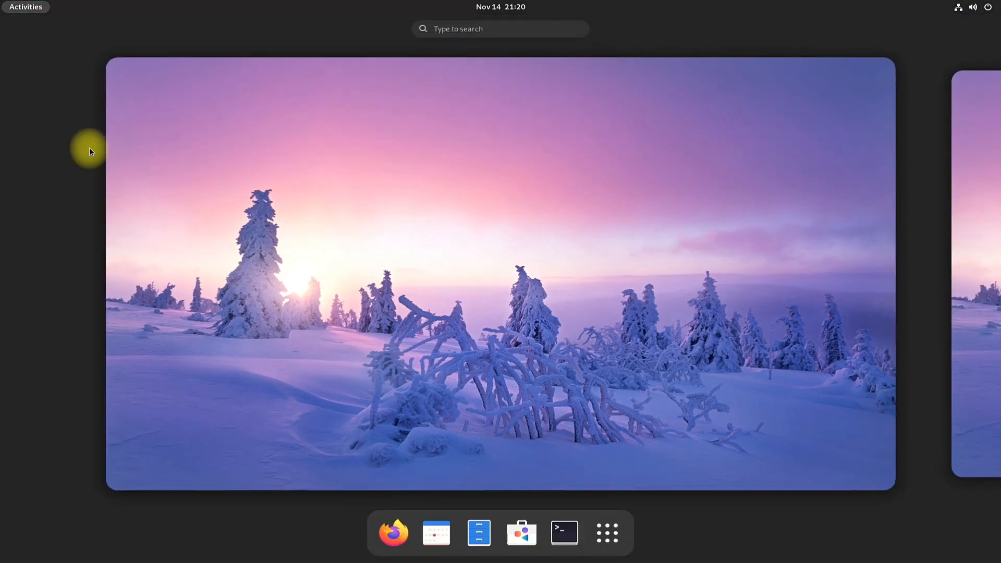
# Launch Terminal from the dock and start a sudo dnf update command
pyautogui.click(564, 533)
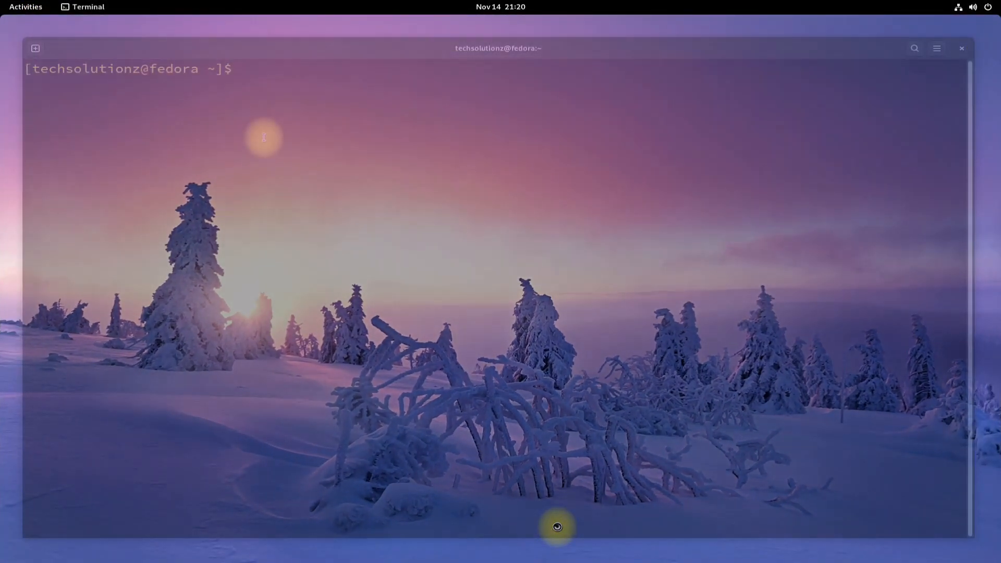
pyautogui.write('sudo dnf u')
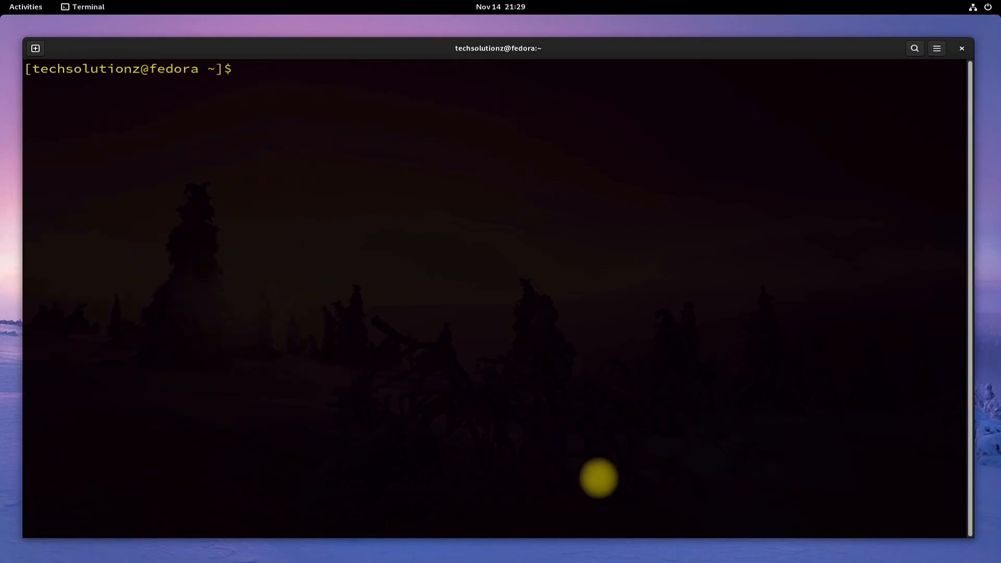
# Run sudo dnf group install 'pantheon desktop', listing 81 packages for confirmation
pyautogui.write('sudo dnf g')
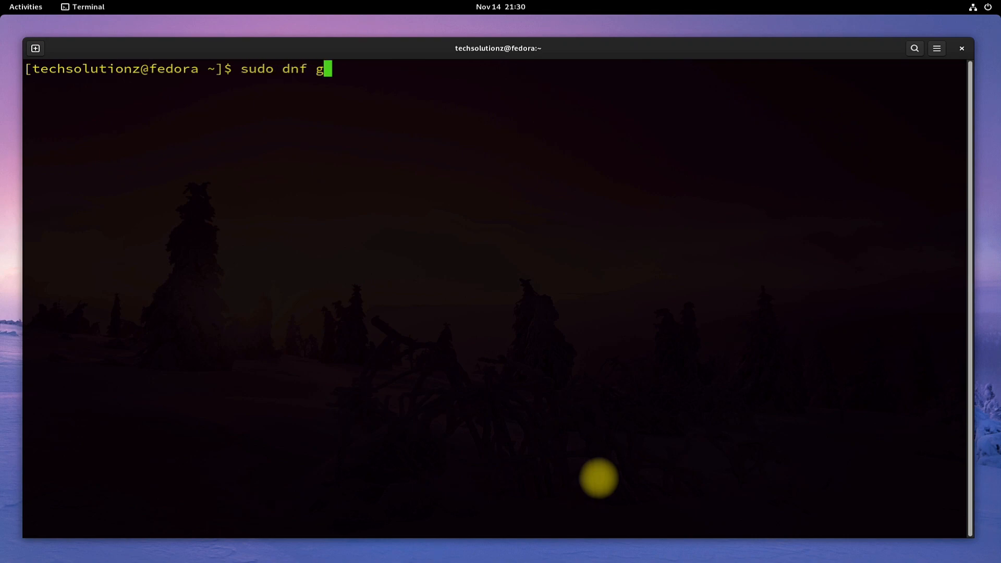
pyautogui.write('roup install')
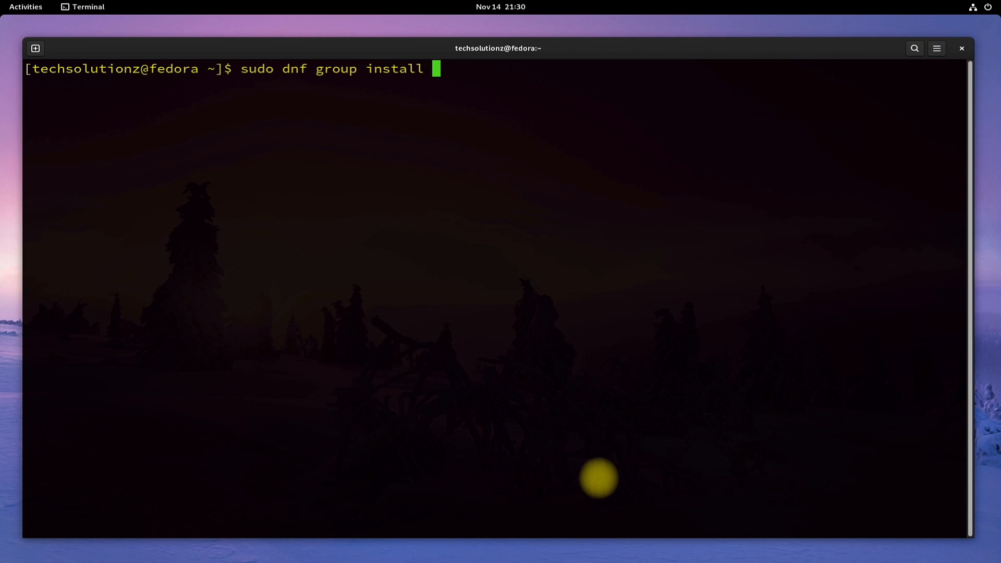
pyautogui.write("'p")
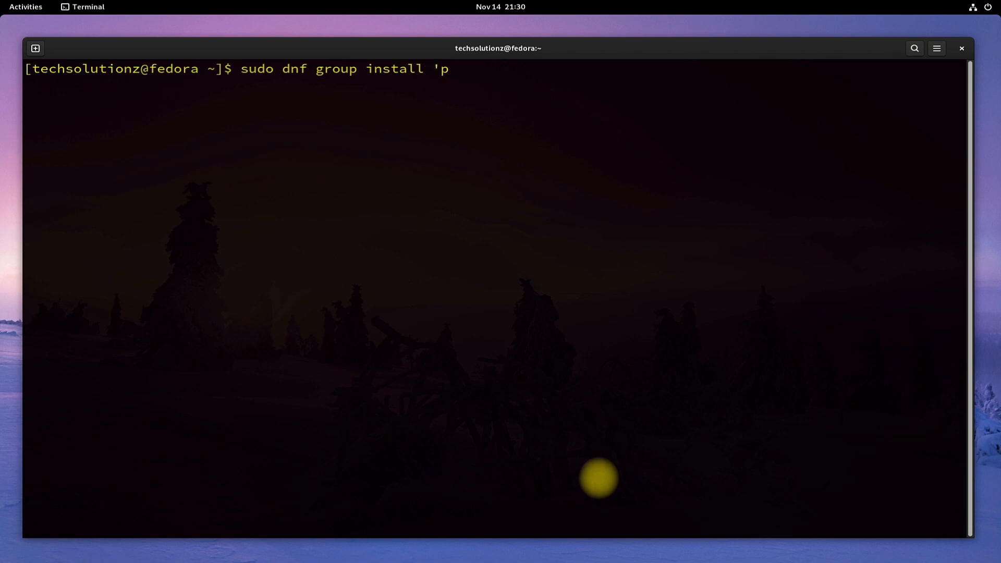
pyautogui.write('antheon d')
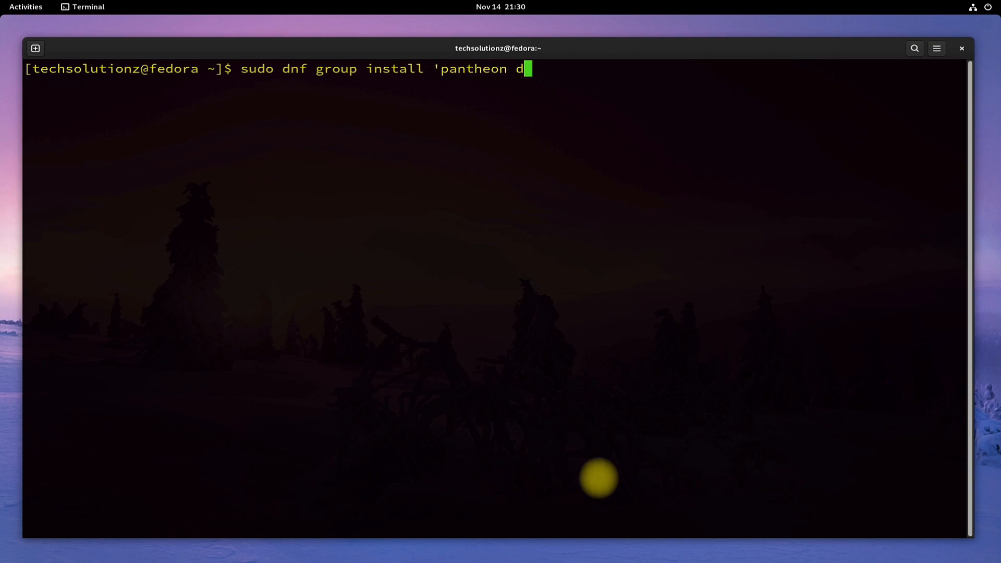
pyautogui.write("esktop'")
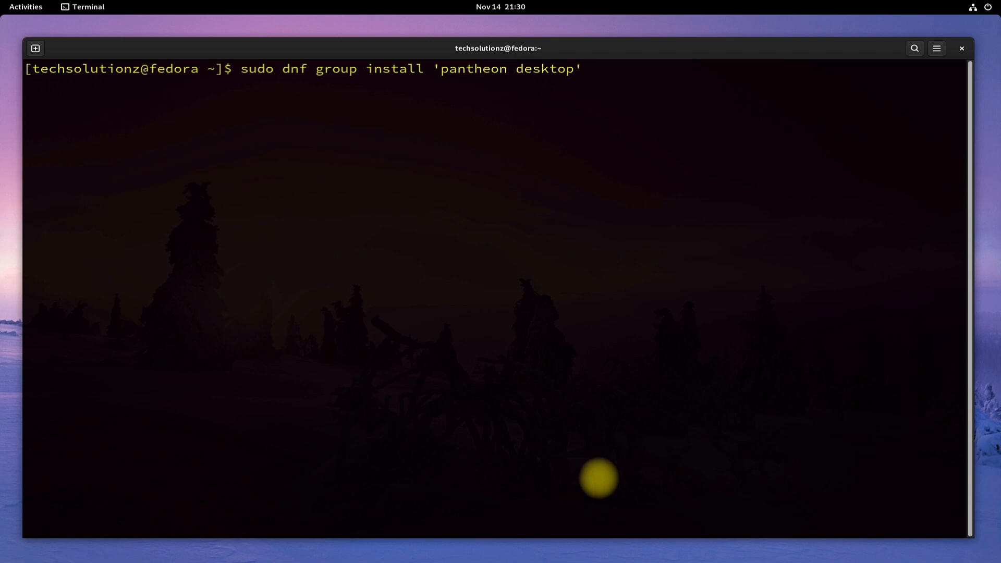
pyautogui.press('Return')
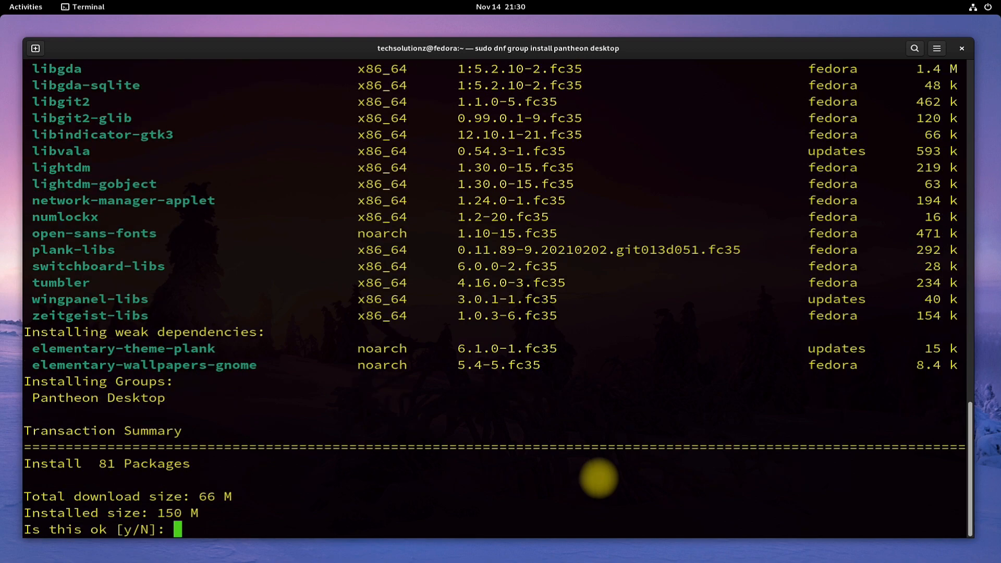
# Confirm the Pantheon Desktop group installation with Y and let it complete
pyautogui.write('Y')
pyautogui.write('e')
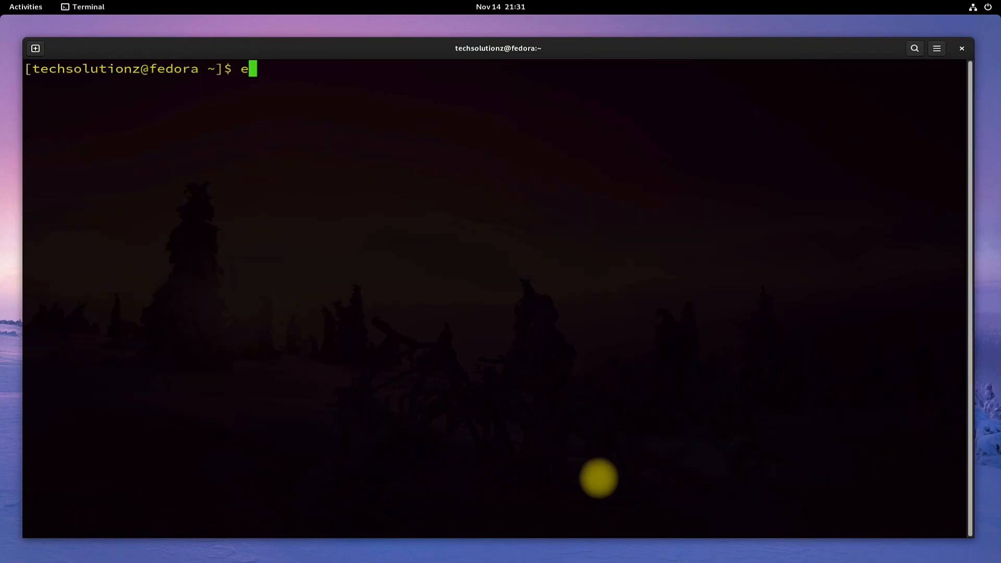
# Close the terminal and log out of the GNOME session via the system menu
pyautogui.click(961, 48)
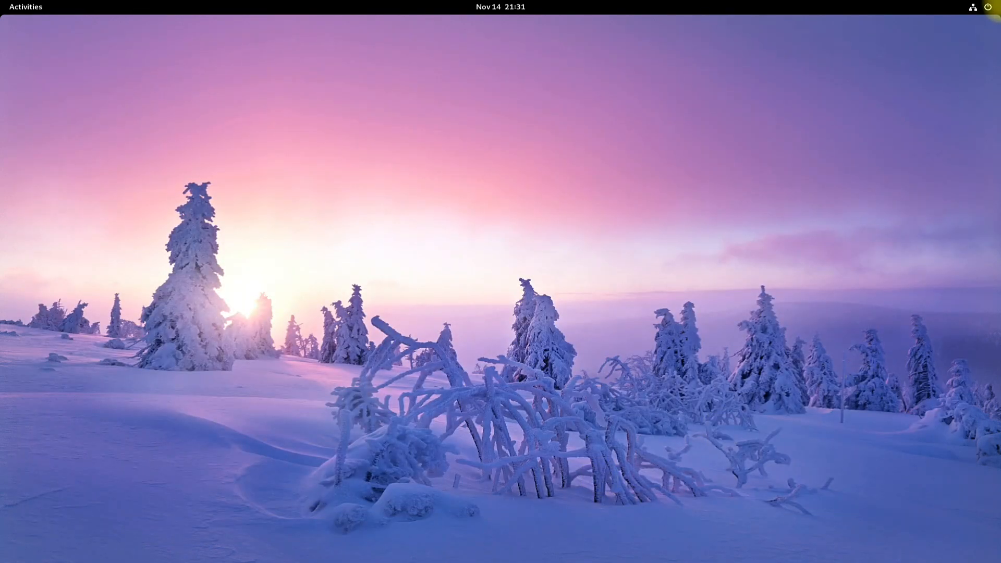
pyautogui.click(972, 6)
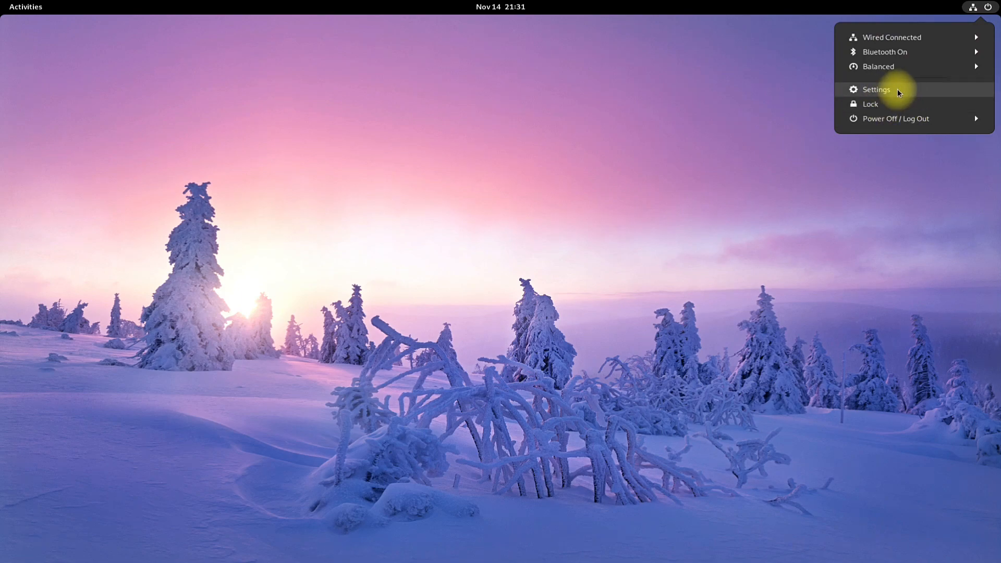
pyautogui.click(895, 117)
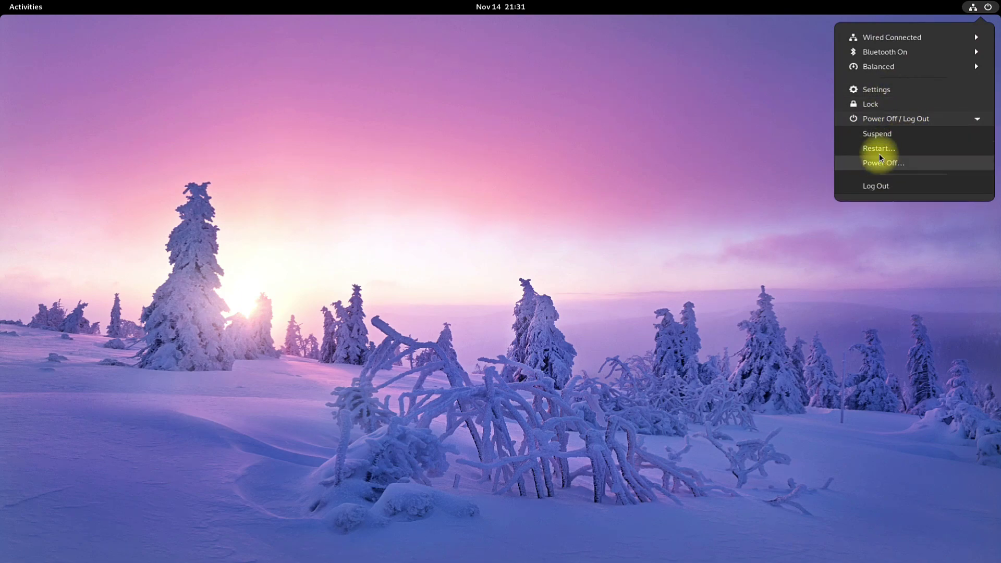
pyautogui.click(875, 186)
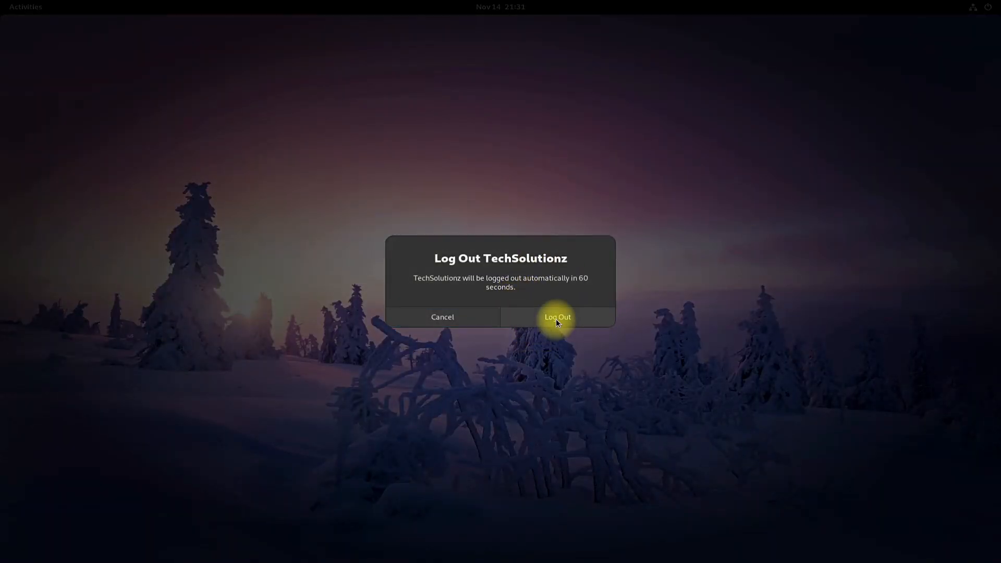
pyautogui.click(557, 317)
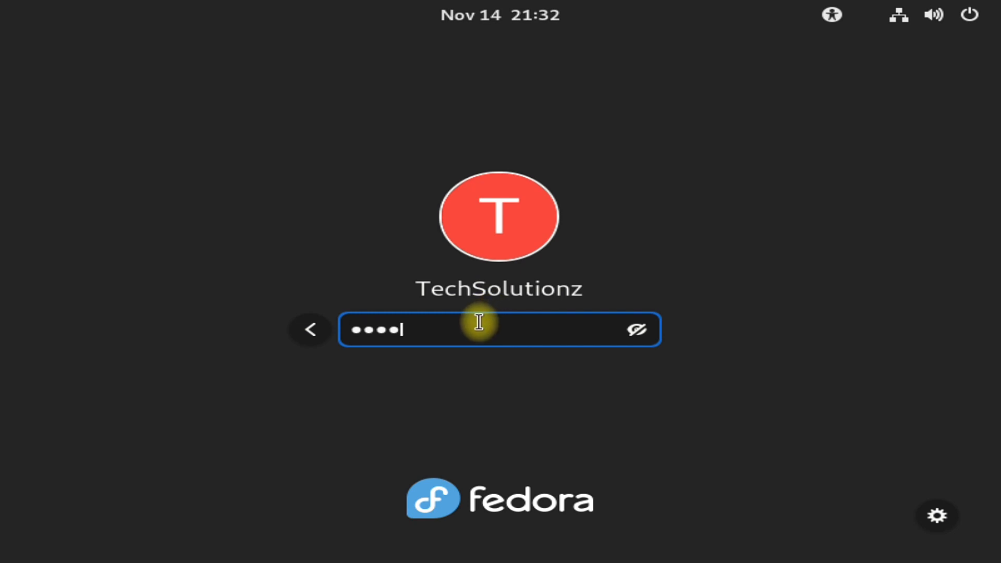
# Select the Pantheon session from the gear menu on the login screen
pyautogui.click(936, 516)
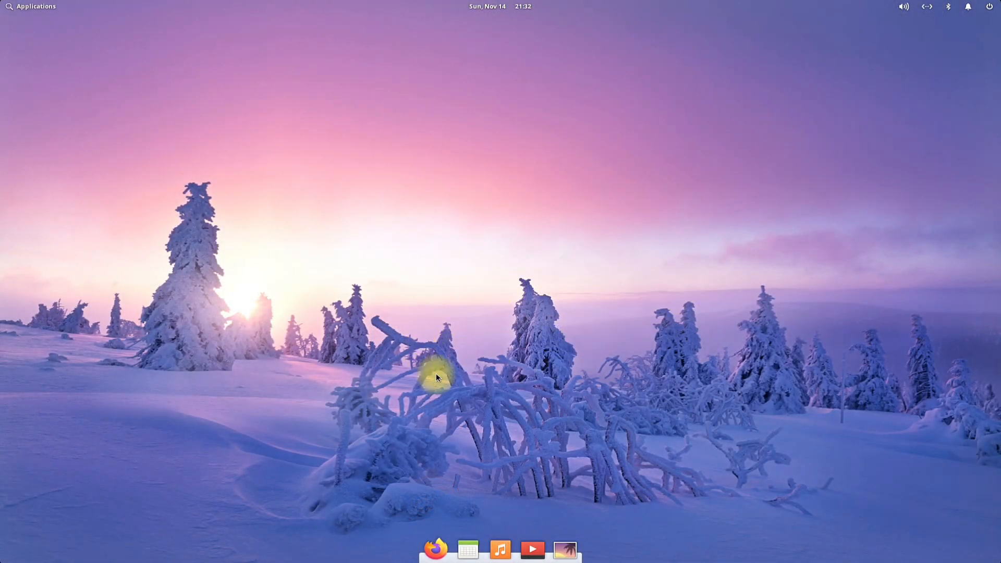
pyautogui.moveTo(4, 34)
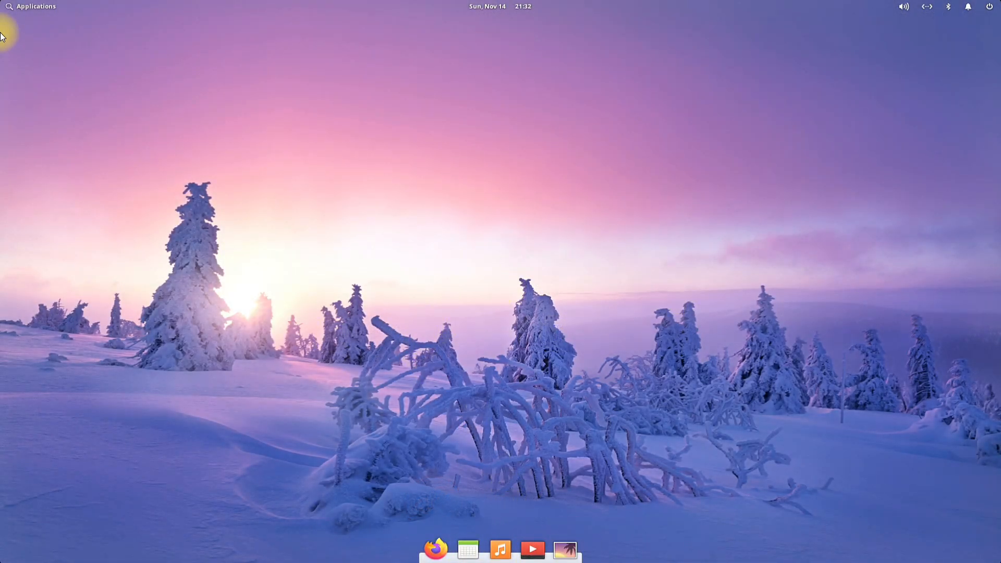
# Browse the Applications launcher pages, then bring up the desktop context menu
pyautogui.click(30, 6)
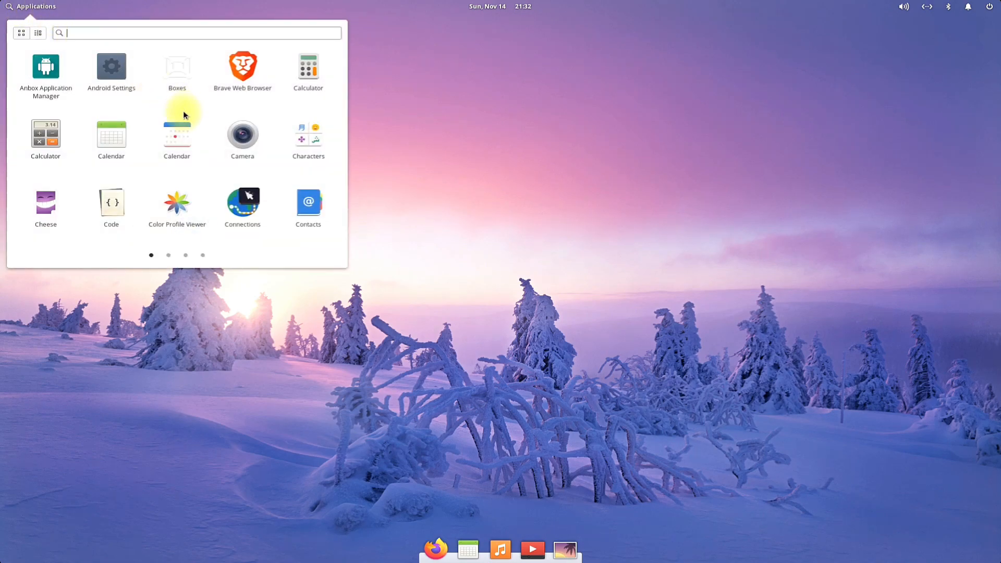
pyautogui.click(167, 255)
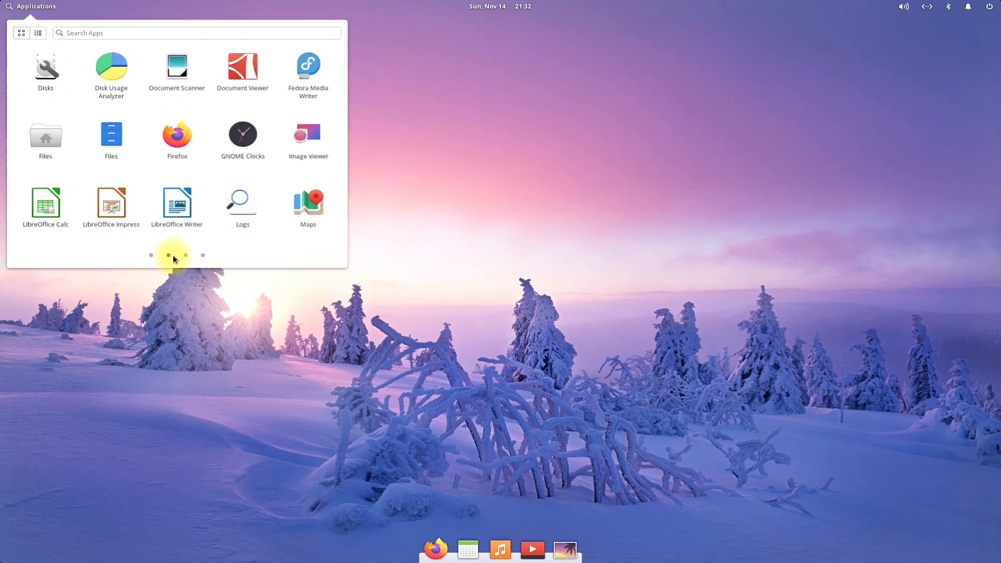
pyautogui.click(185, 254)
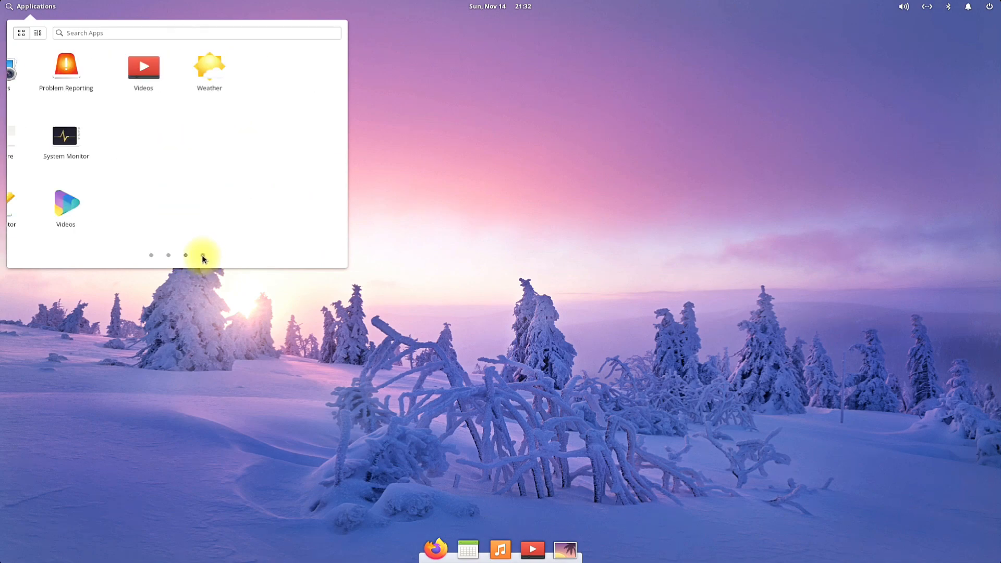
pyautogui.click(150, 254)
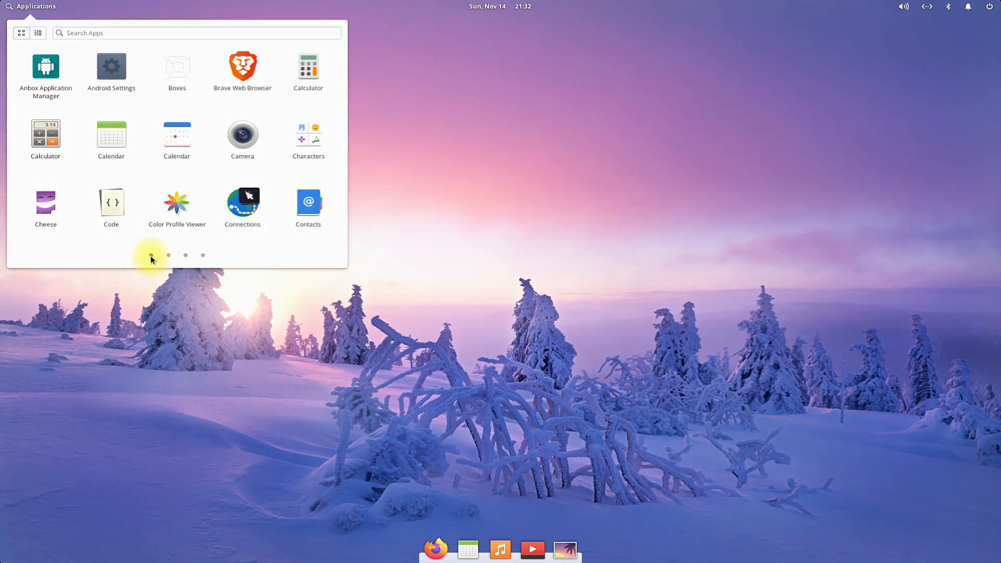
pyautogui.rightClick(612, 161)
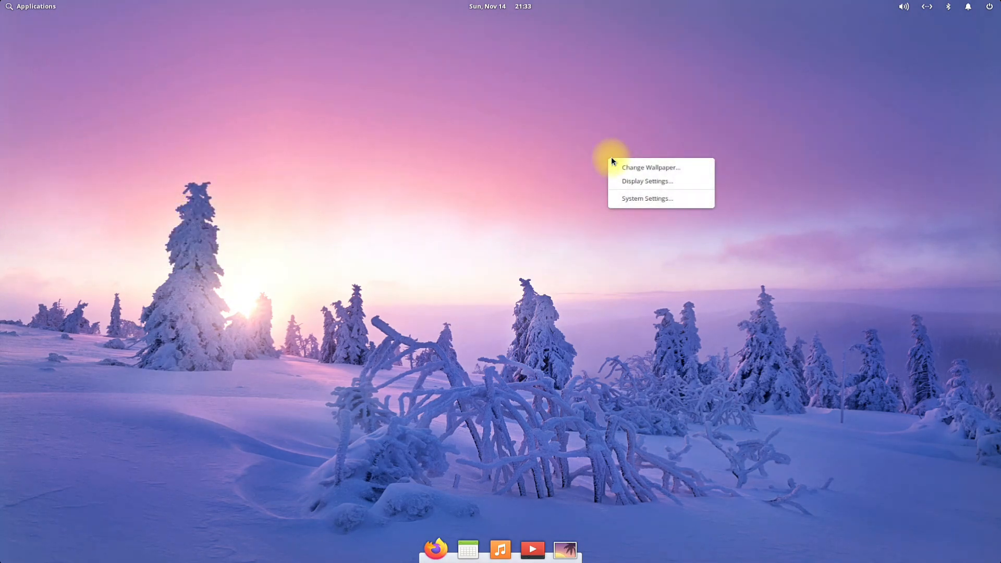
# Change the wallpaper to the elementary seaside dunes photo in System Settings
pyautogui.click(651, 167)
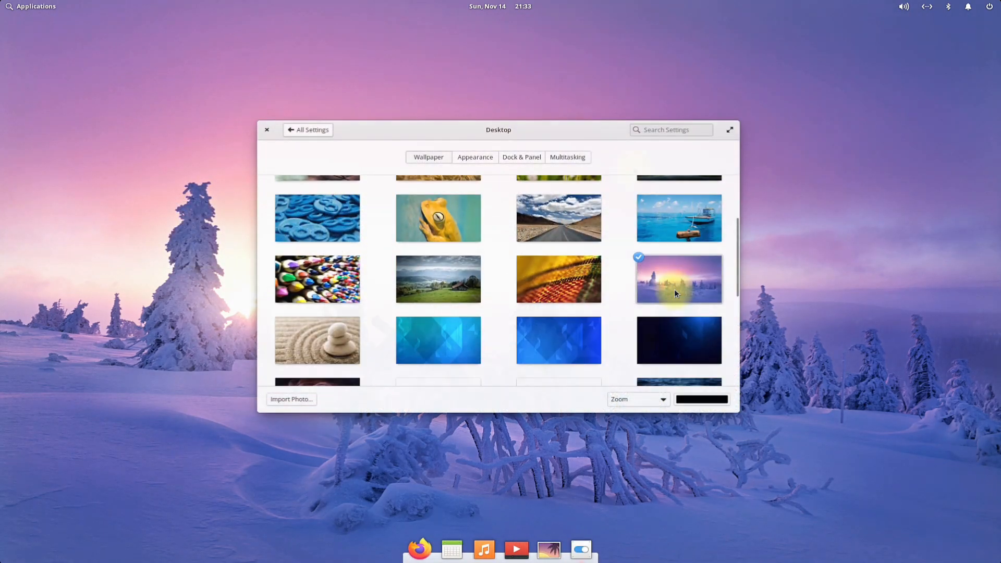
pyautogui.scroll(-3)
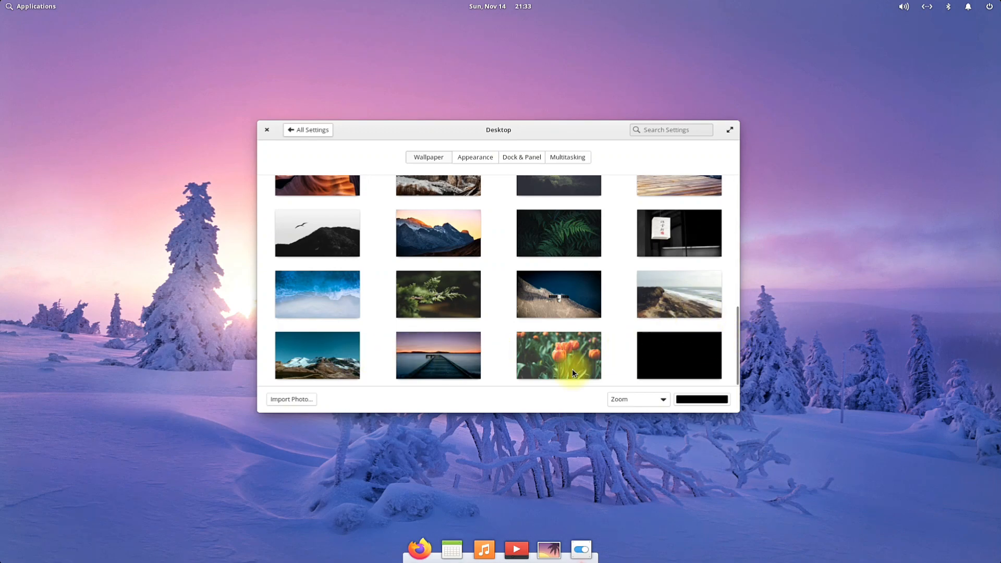
pyautogui.click(679, 294)
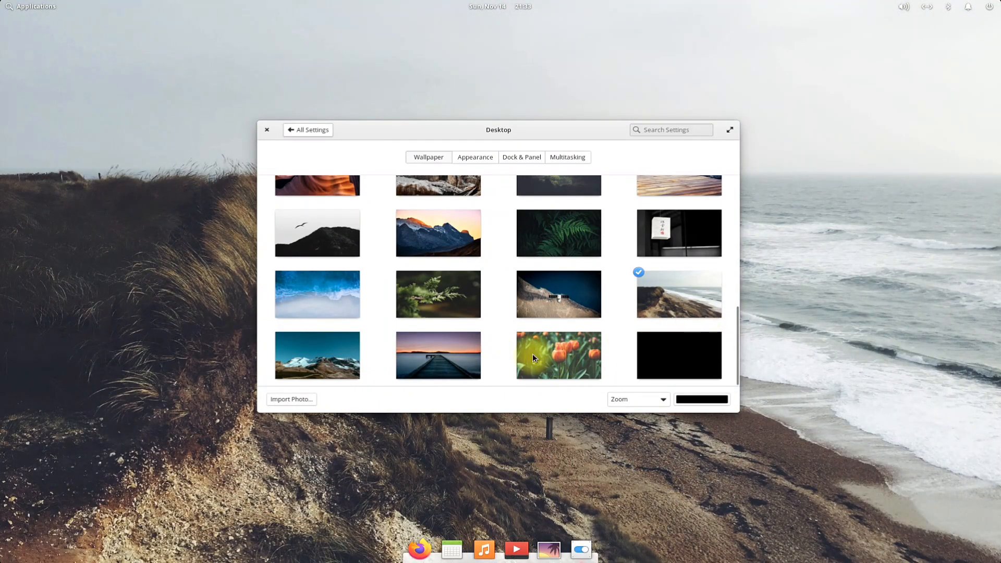